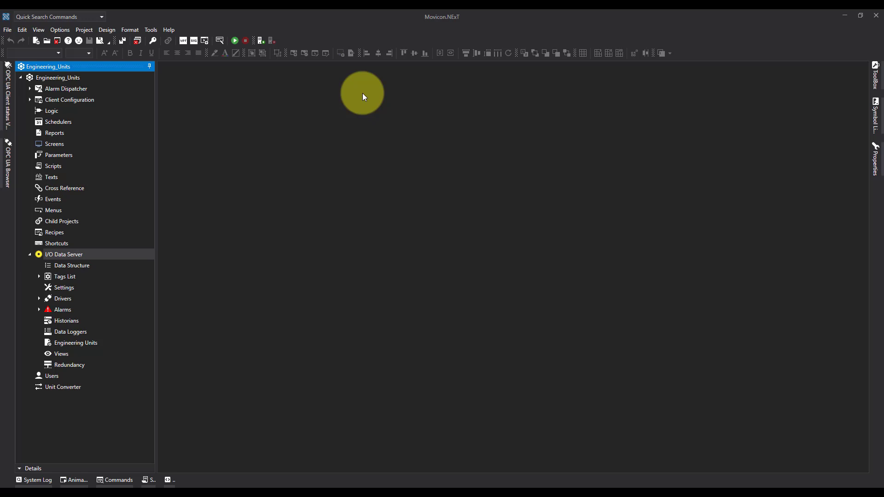
mouse_move(67, 257)
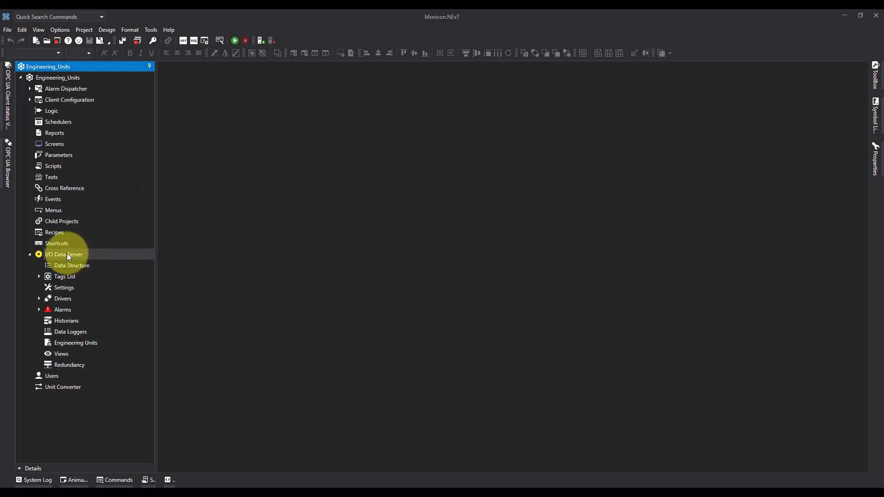
Show the I/O Data Server's Drivers page listing the Modbus TCP-IP driver
double_click(65, 254)
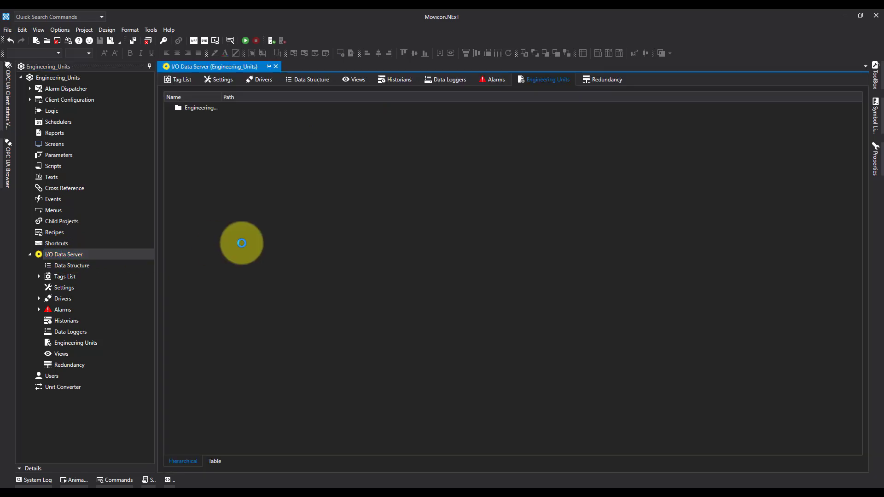
mouse_move(143, 54)
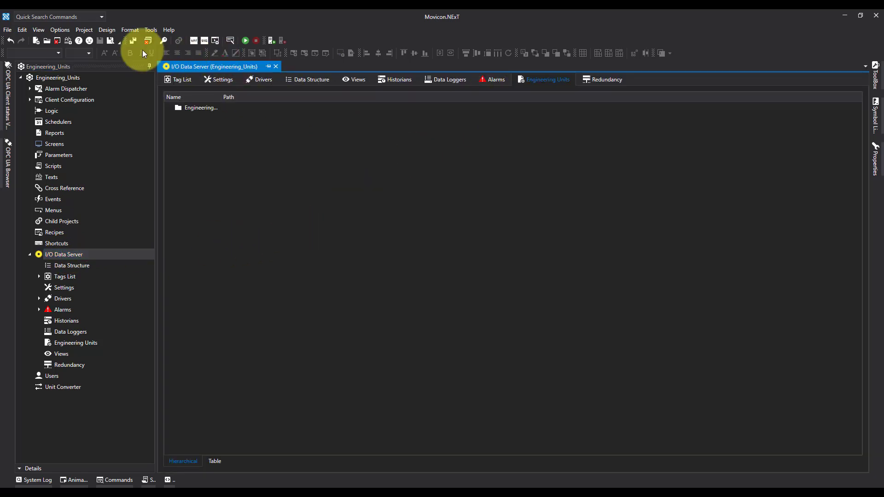
mouse_move(684, 19)
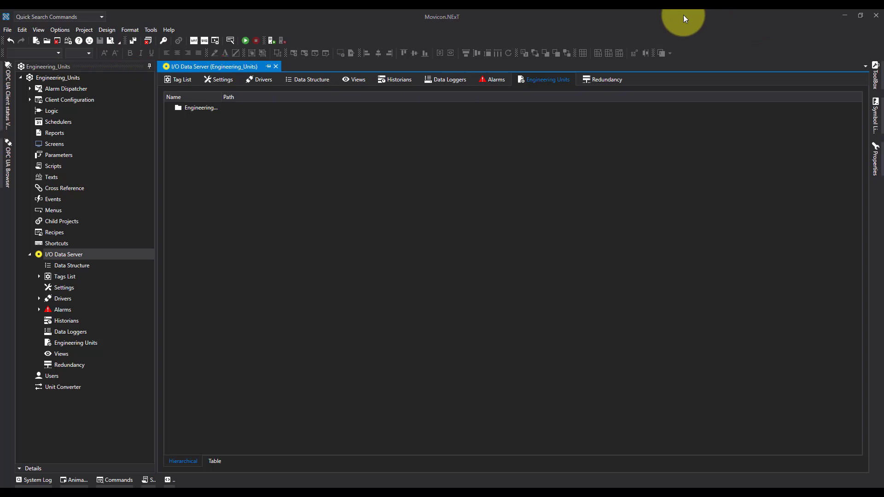
click(261, 79)
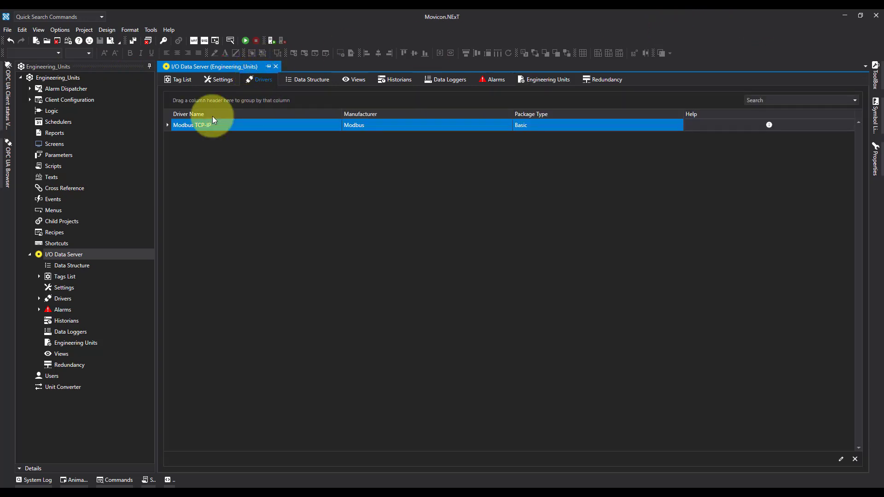
mouse_move(195, 116)
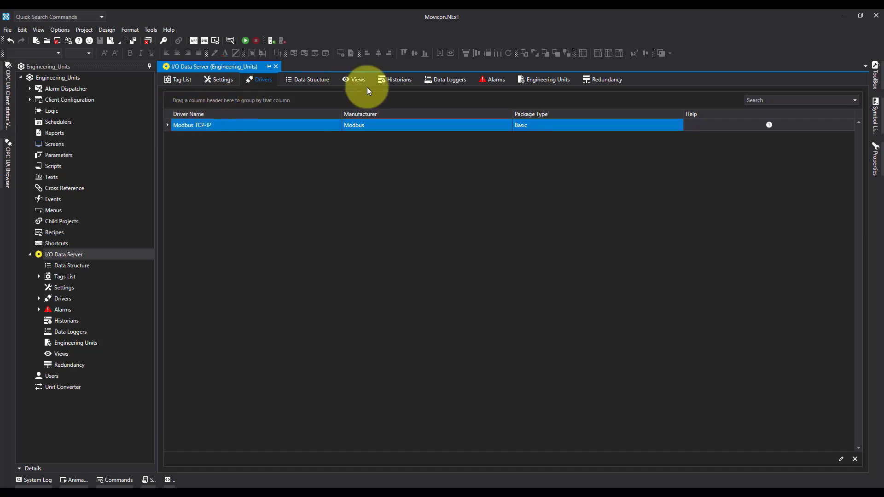
Create an engineering unit and name it 'temp' with measure label 'c'
click(546, 79)
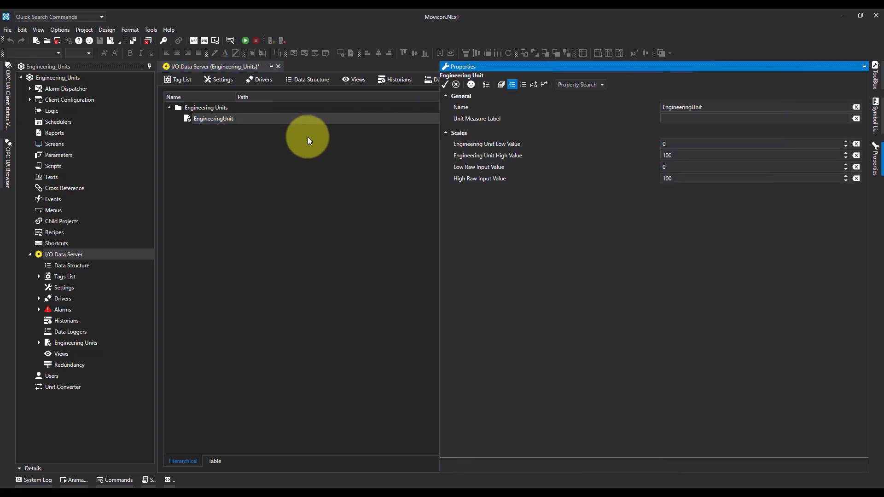
mouse_move(460, 106)
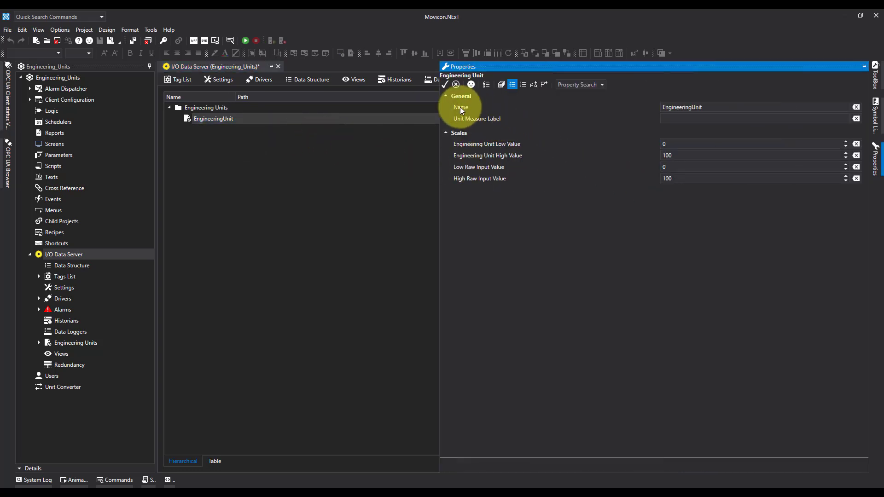
mouse_move(451, 105)
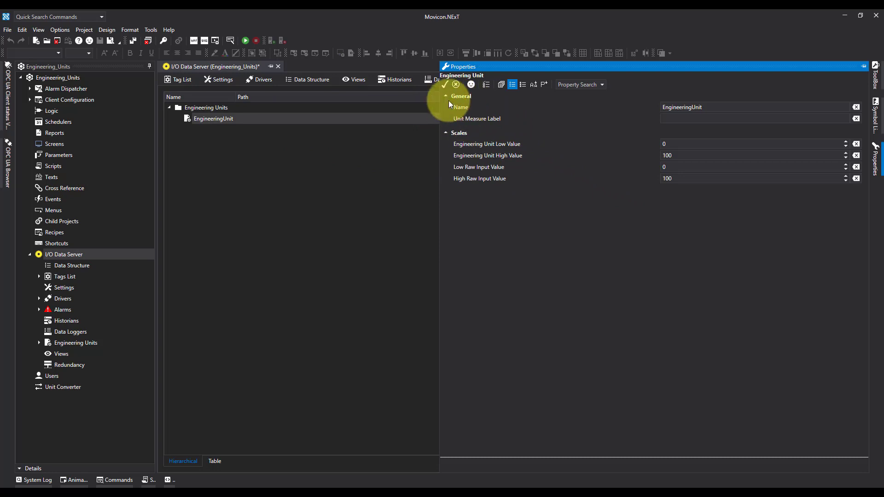
click(754, 107)
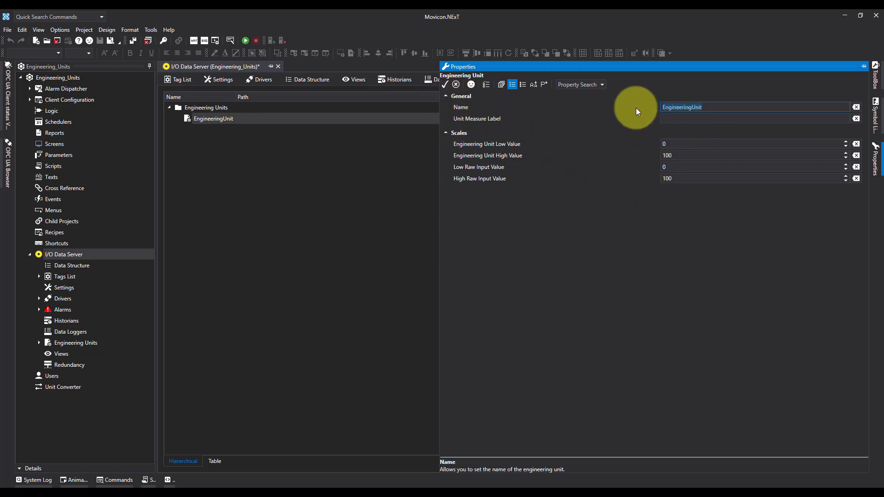
text(tem)
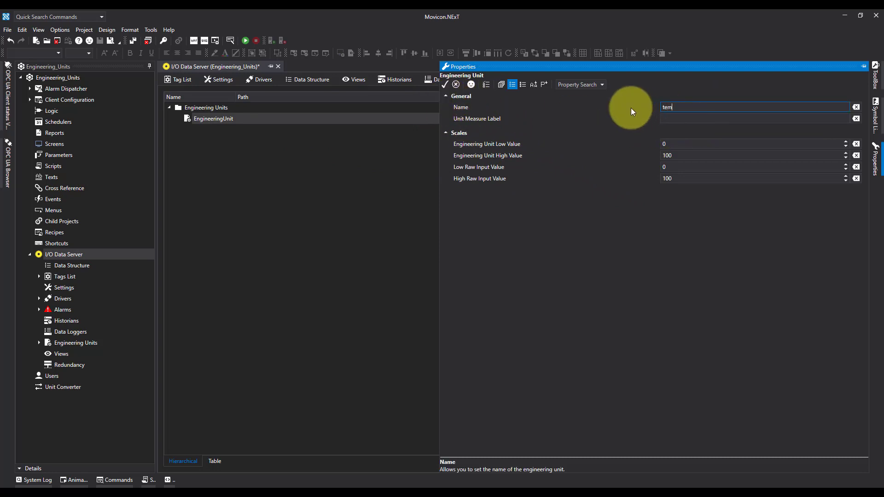
text(p)
click(755, 118)
text(c)
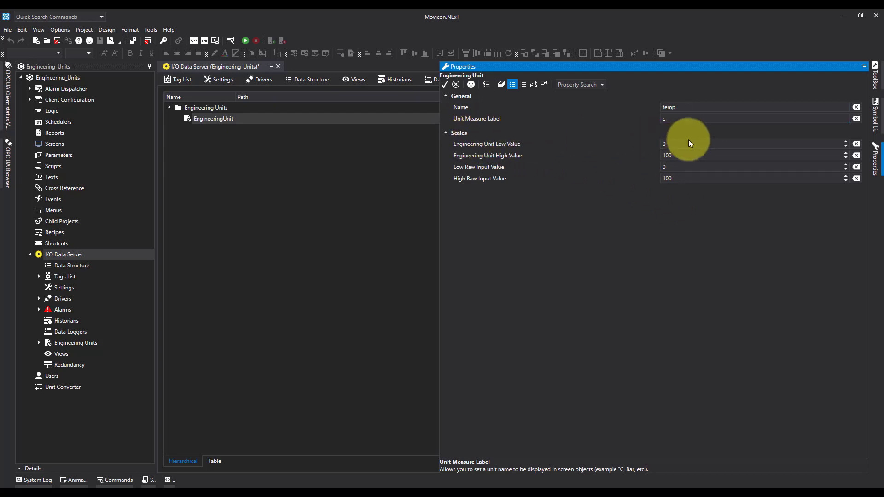
mouse_move(719, 155)
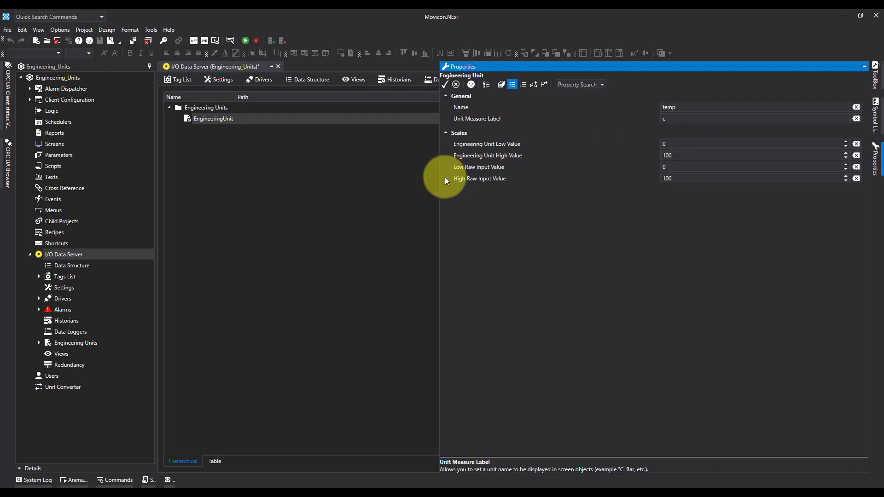
mouse_move(455, 149)
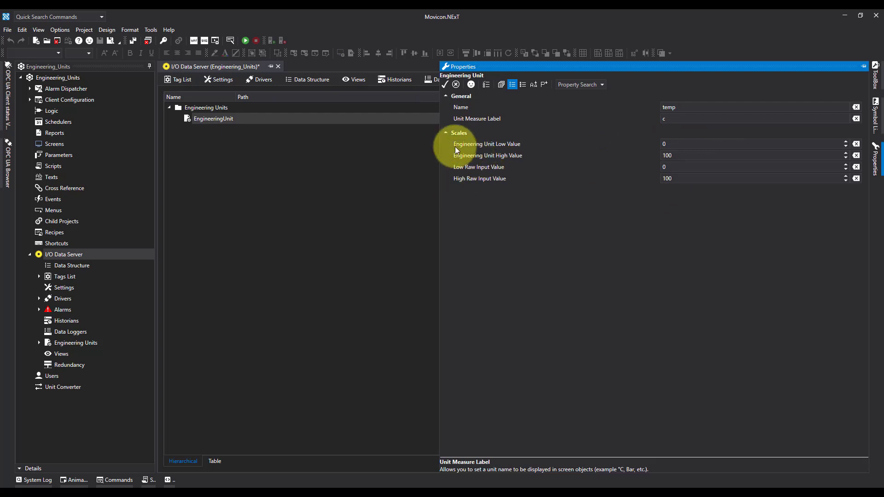
mouse_move(565, 182)
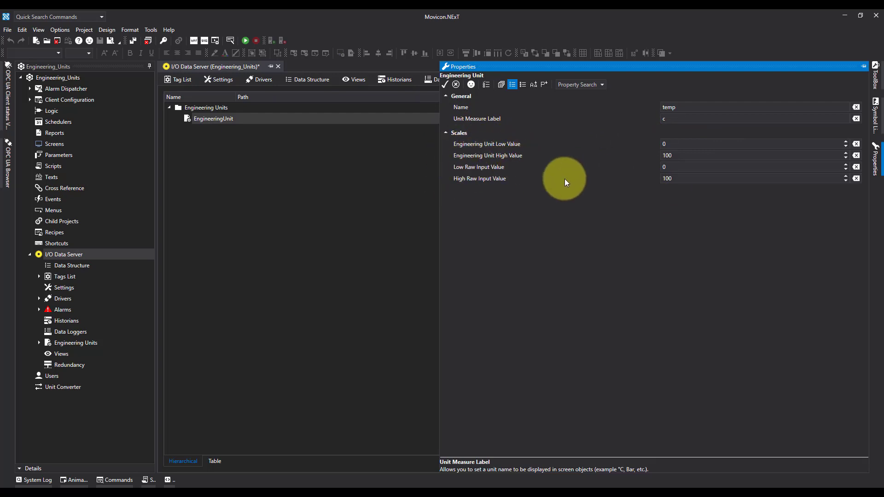
Scale the temp unit from raw 4–20 to engineering values -50 to 50
click(752, 167)
text(4)
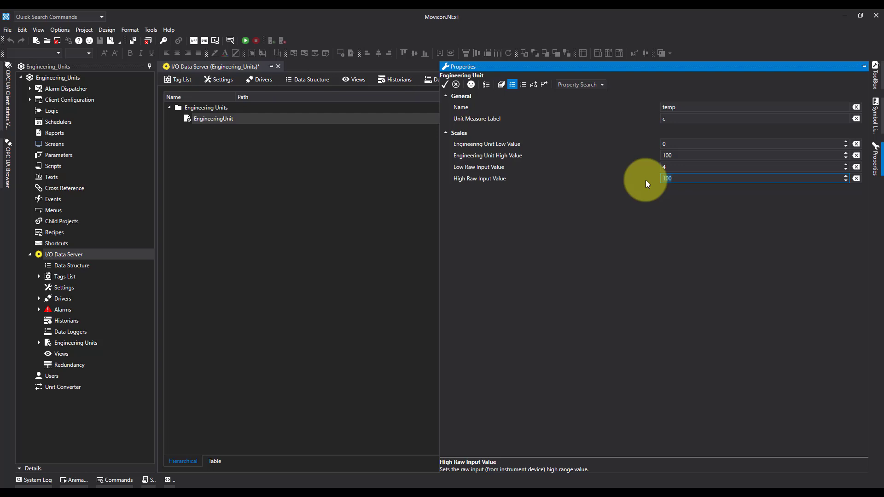
text(20)
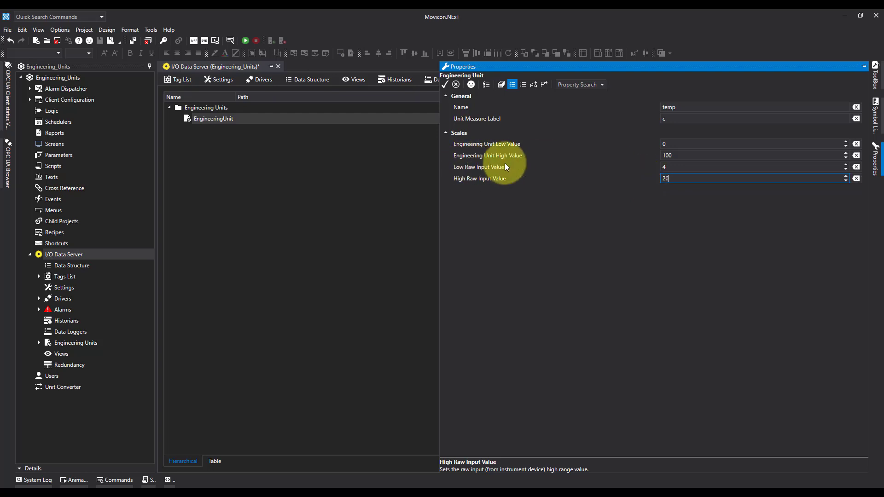
mouse_move(676, 142)
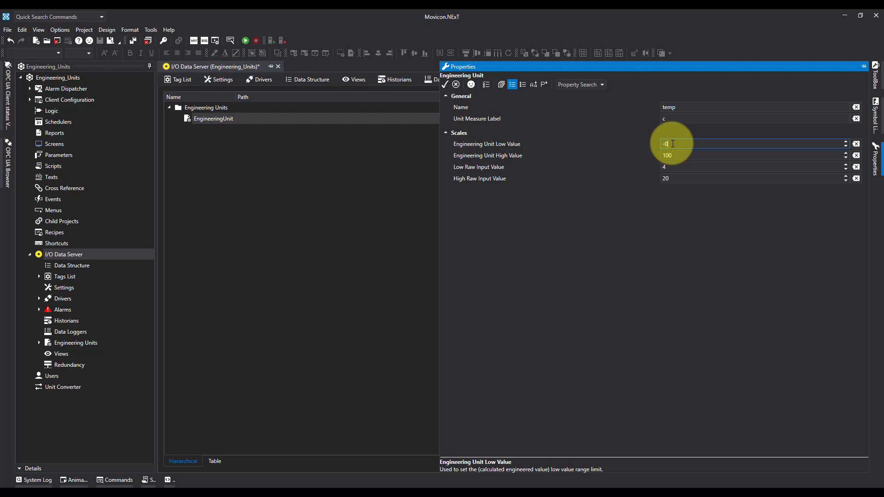
text(50)
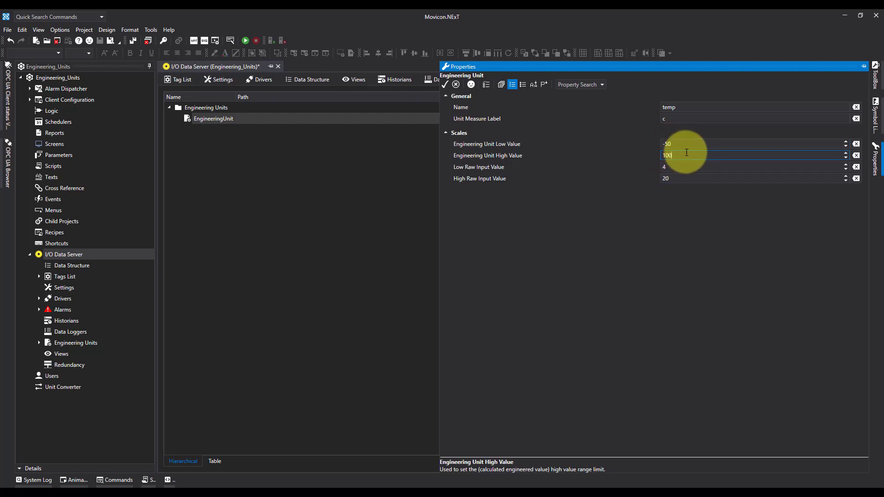
text(50)
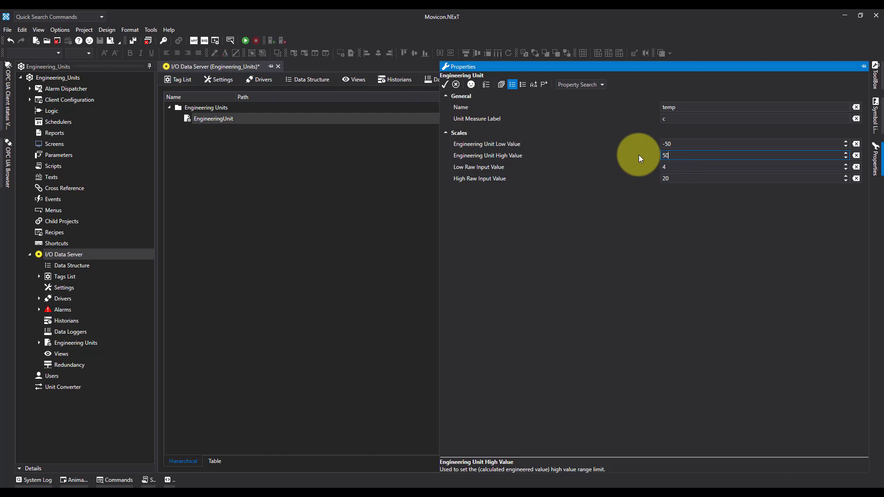
click(689, 222)
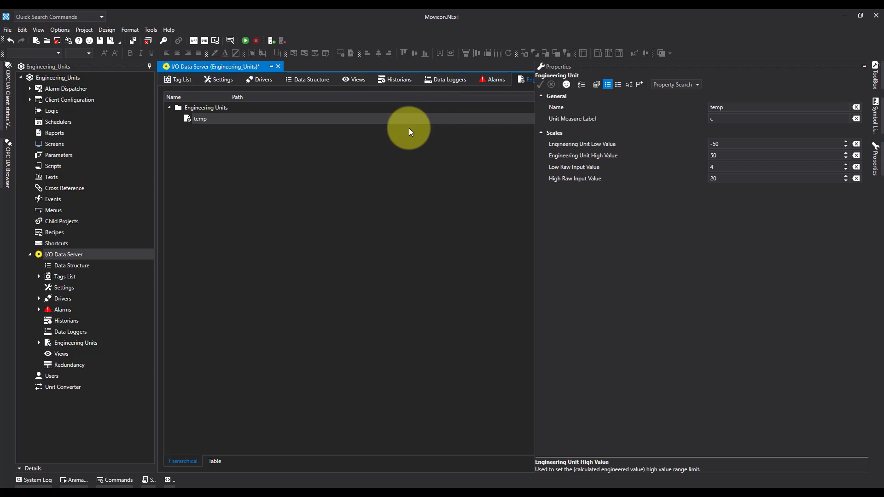
click(863, 66)
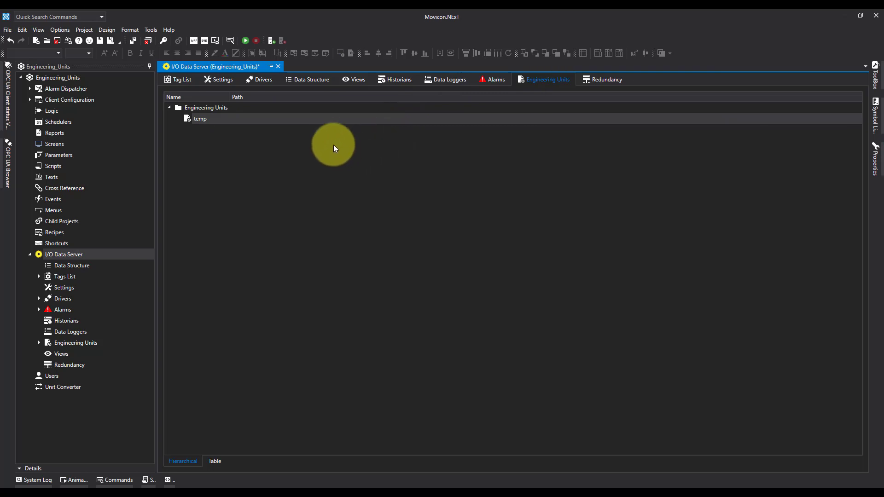
mouse_move(337, 145)
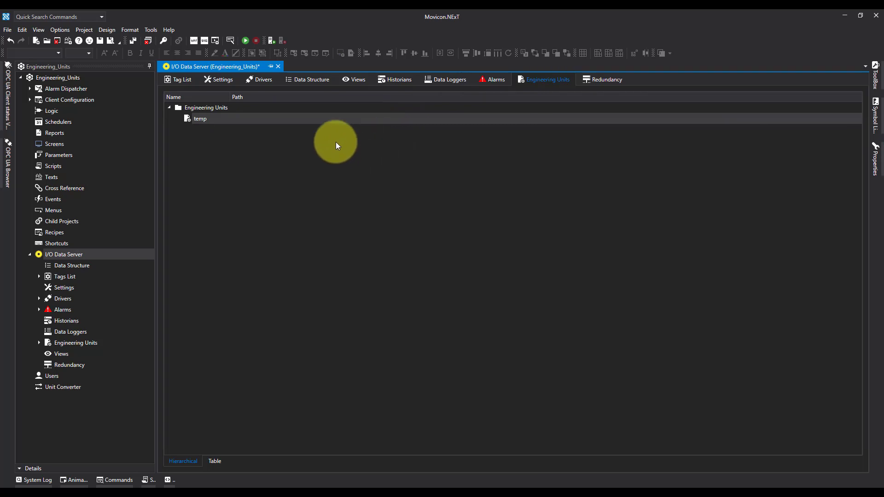
mouse_move(181, 80)
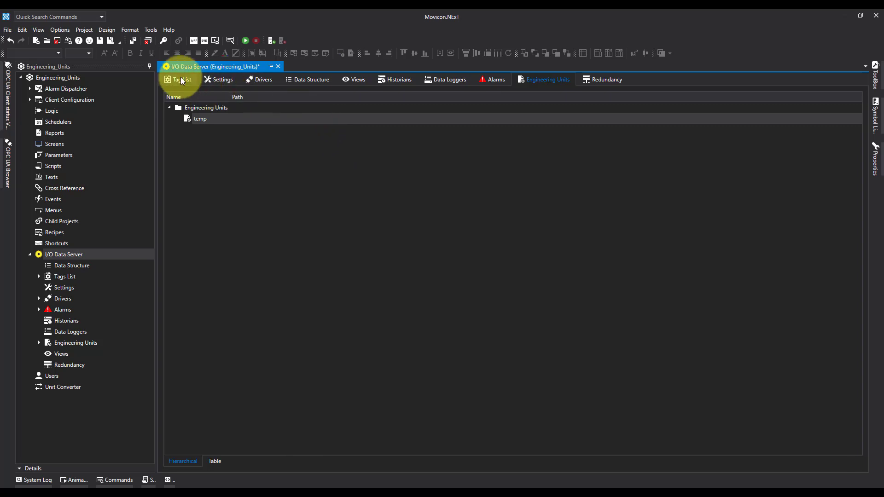
Add a new tag to the Tag List and name it 'temp0'
click(181, 79)
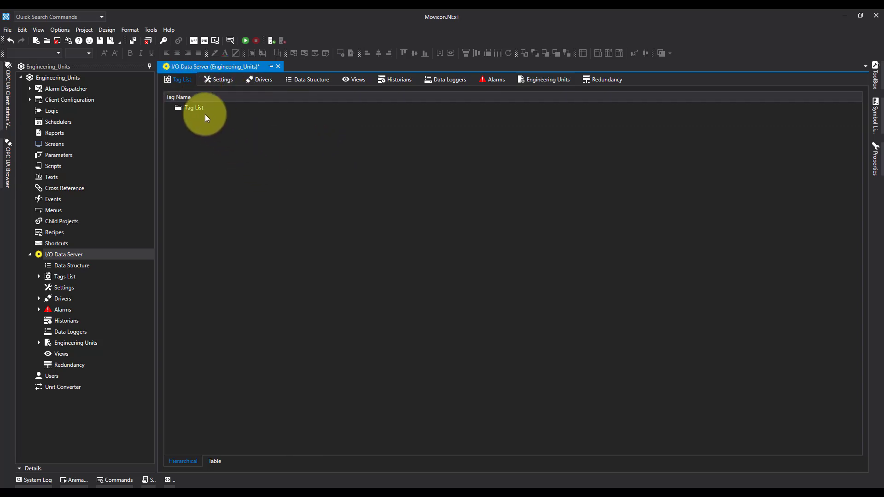
right_click(194, 107)
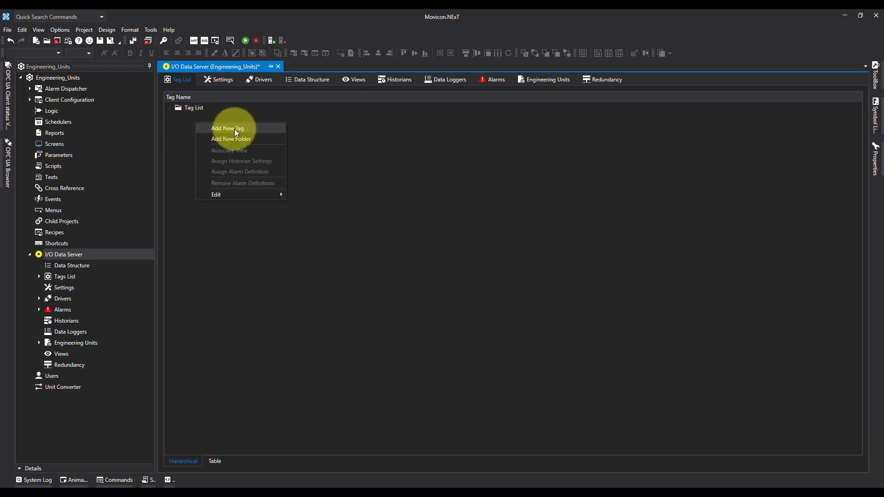
click(228, 129)
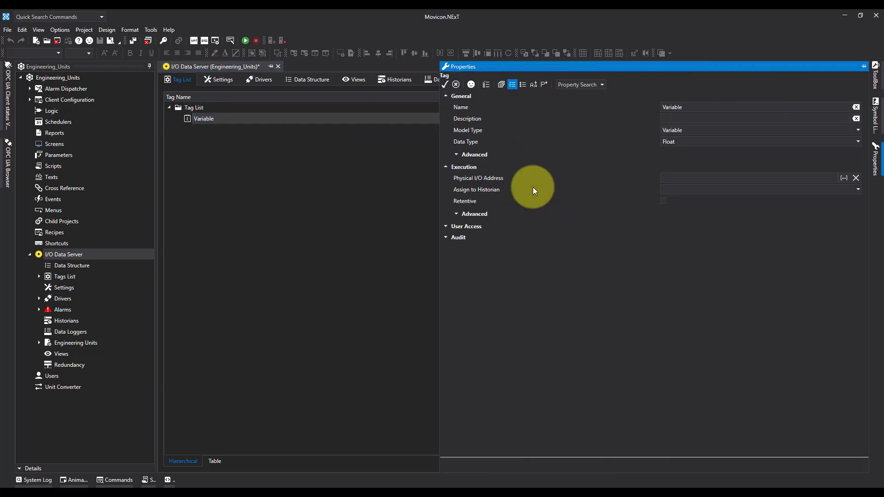
click(753, 107)
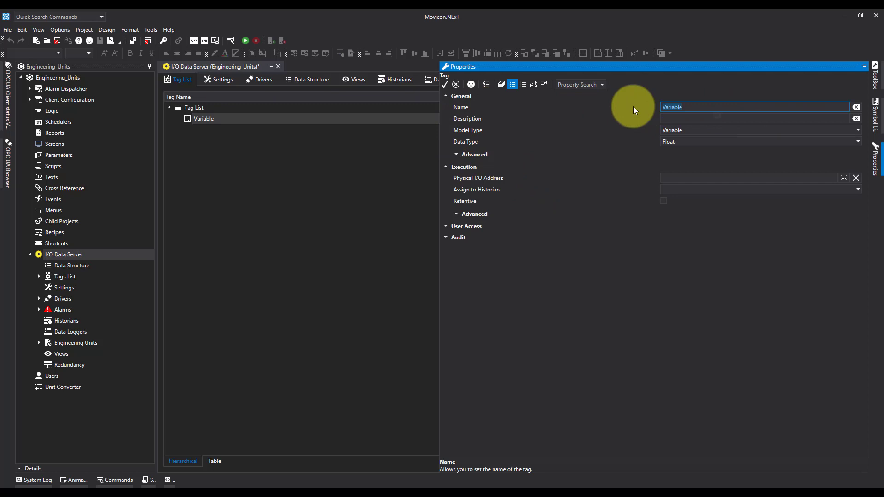
text(temp0)
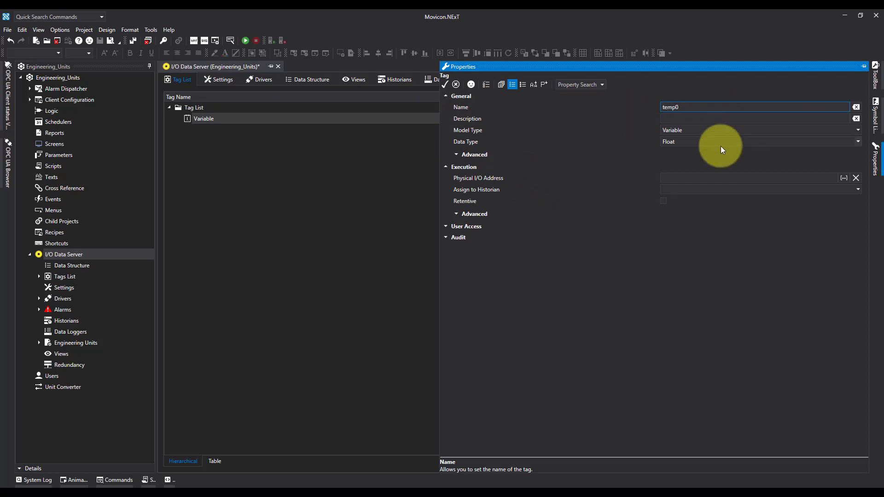
mouse_move(659, 131)
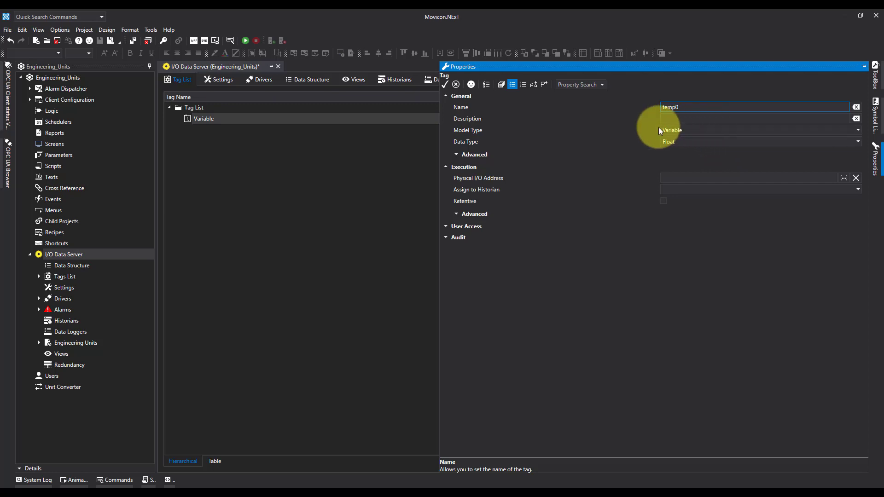
mouse_move(641, 148)
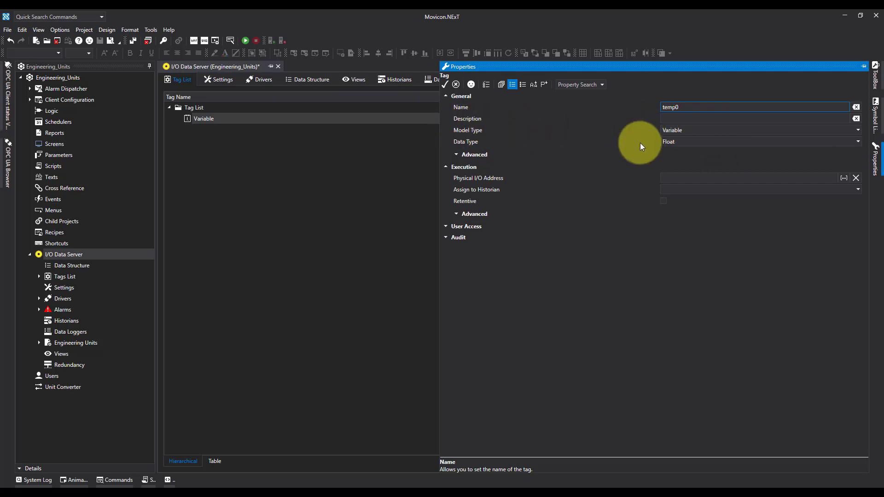
mouse_move(868, 136)
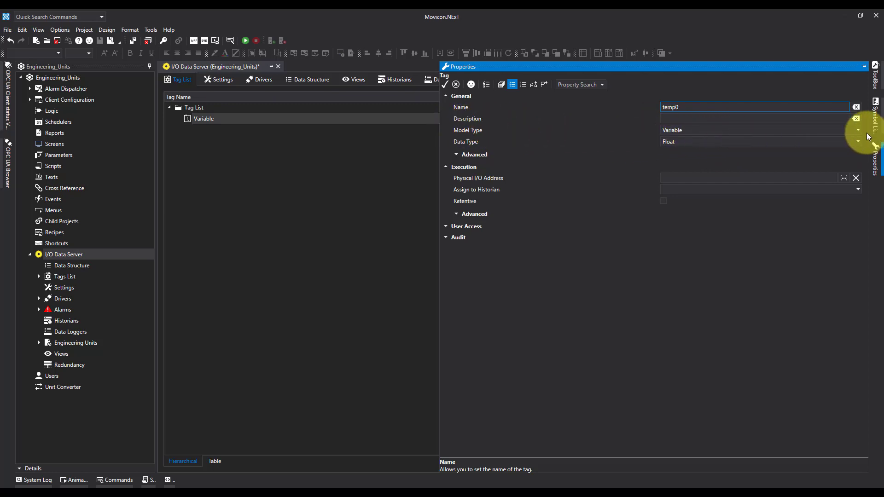
Make temp0 a 'Variable with Engineering Unit' linked to the temp unit
click(857, 130)
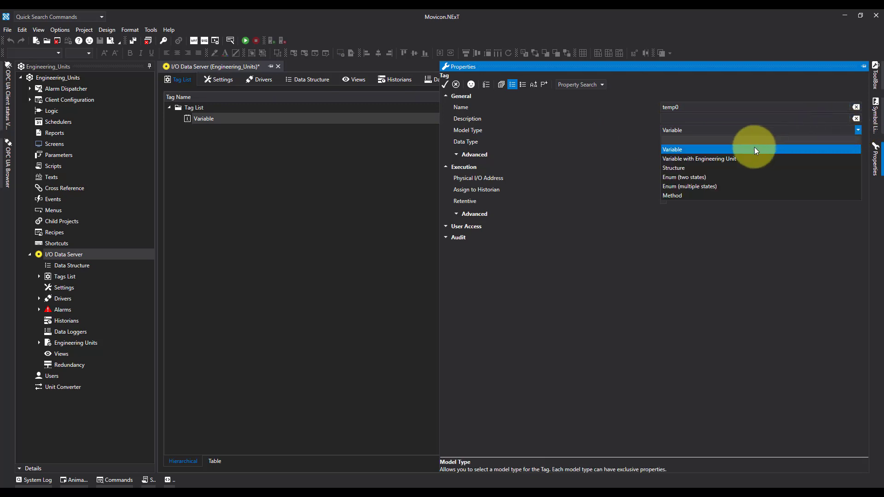
mouse_move(719, 163)
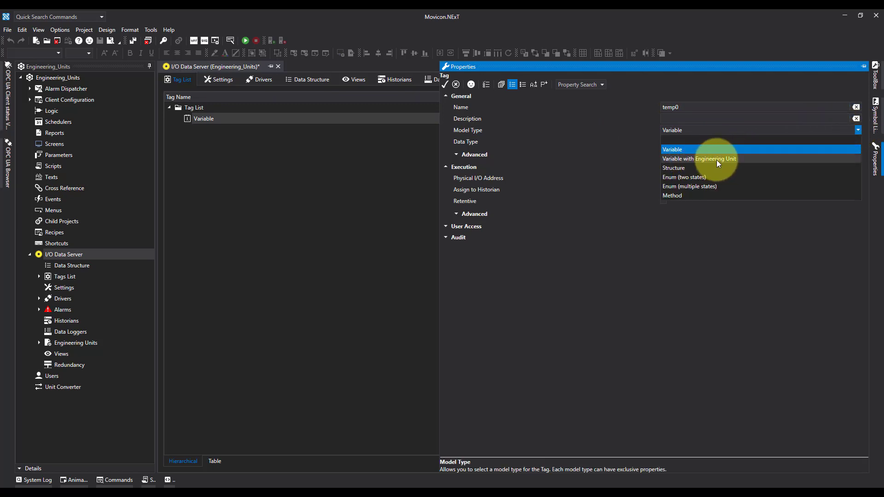
click(700, 159)
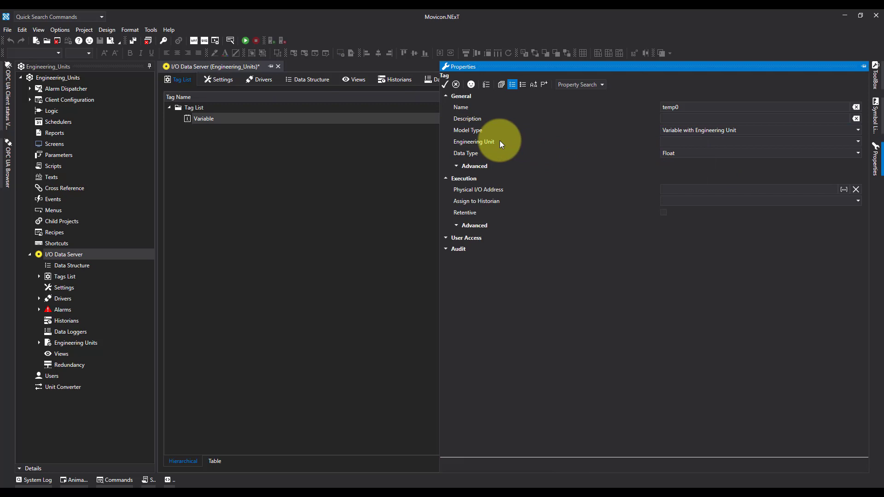
click(856, 142)
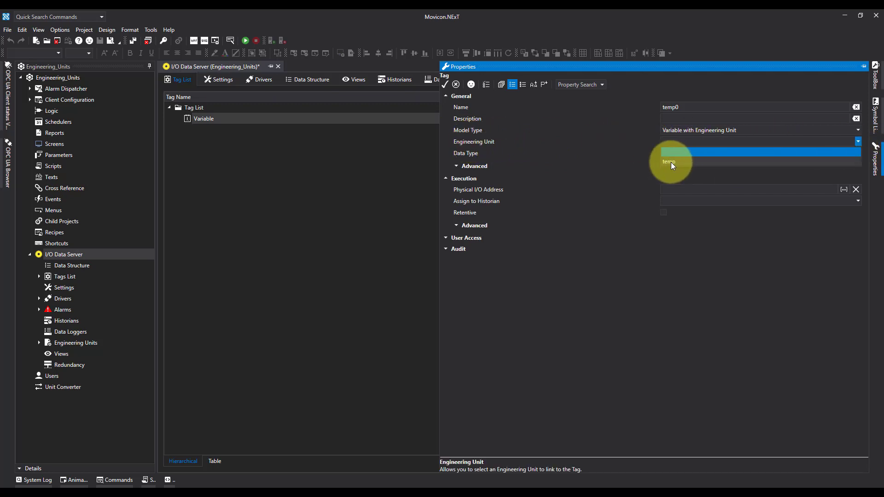
click(669, 162)
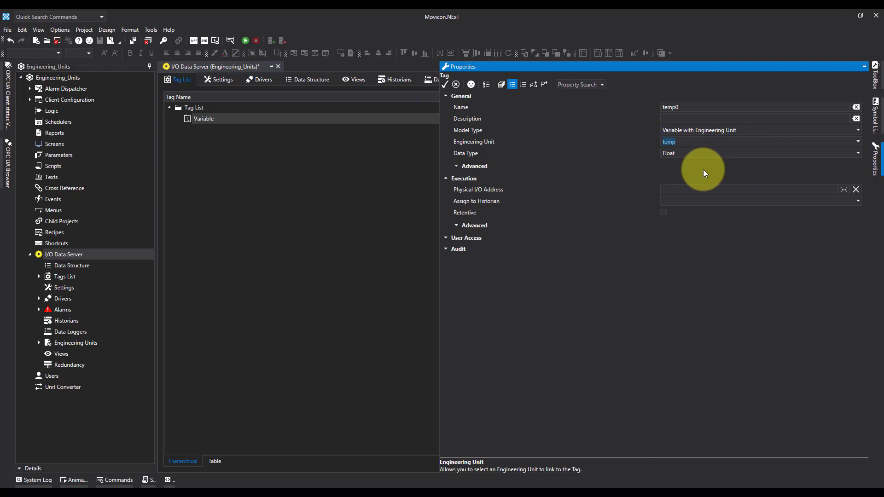
mouse_move(775, 243)
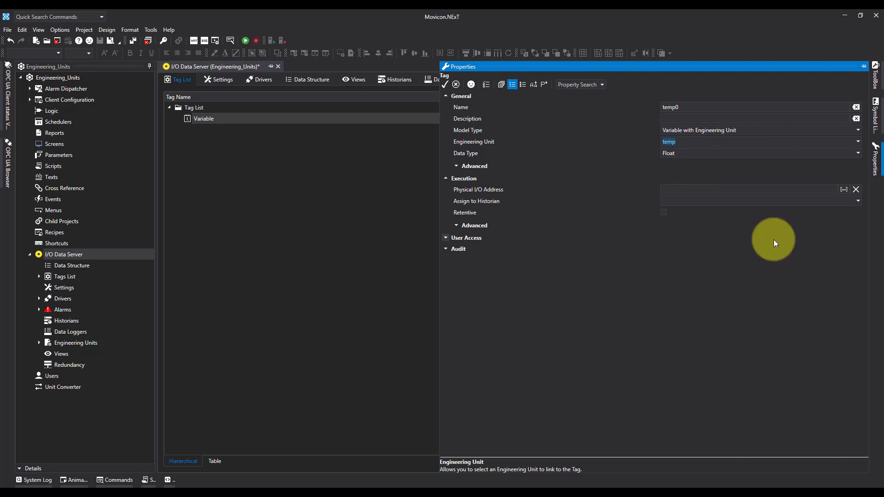
mouse_move(758, 236)
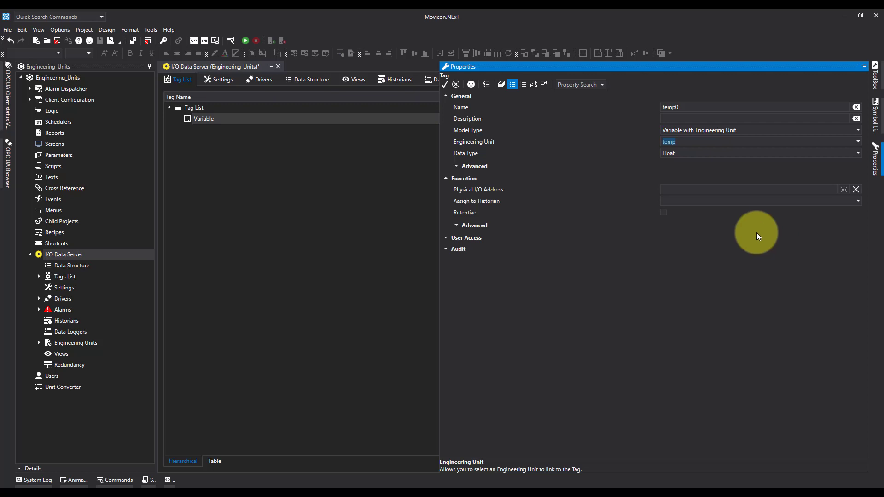
mouse_move(432, 157)
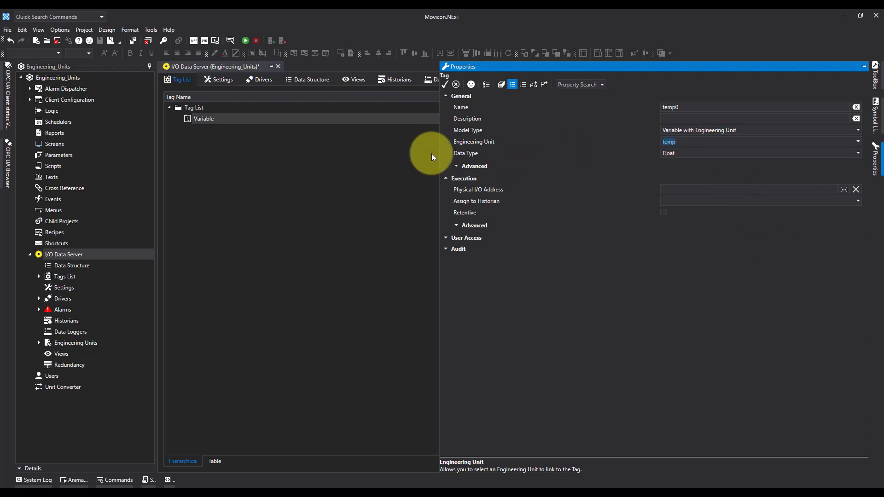
Set temp0's data type to Int16 instead of Float
click(856, 153)
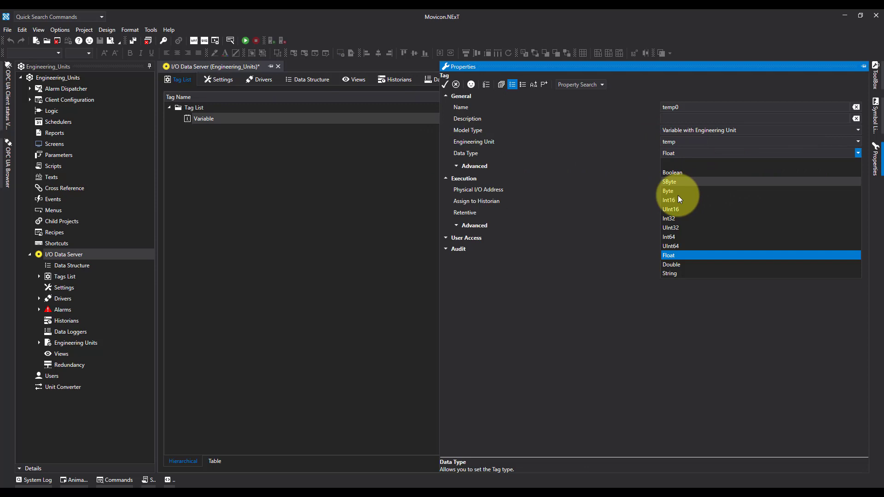
click(669, 200)
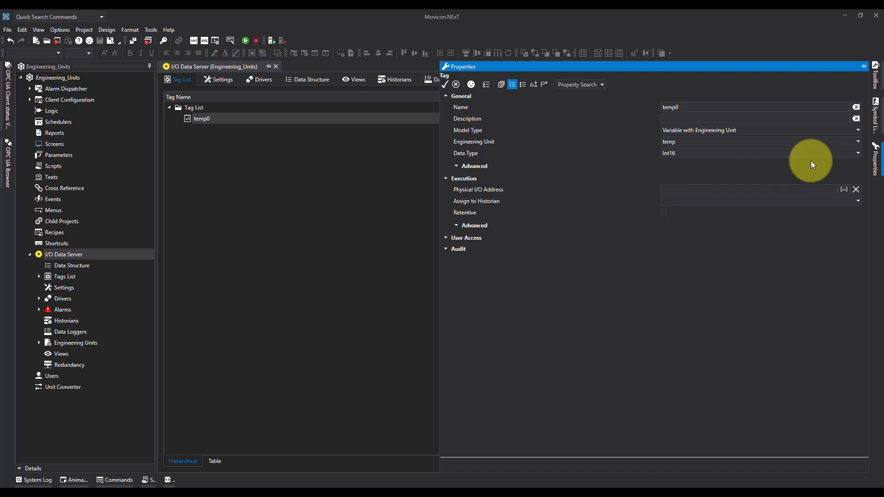
mouse_move(826, 189)
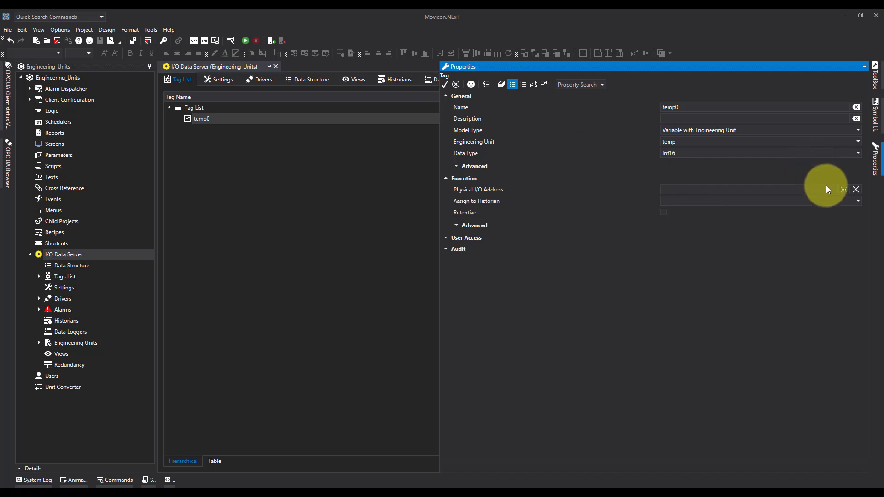
mouse_move(849, 193)
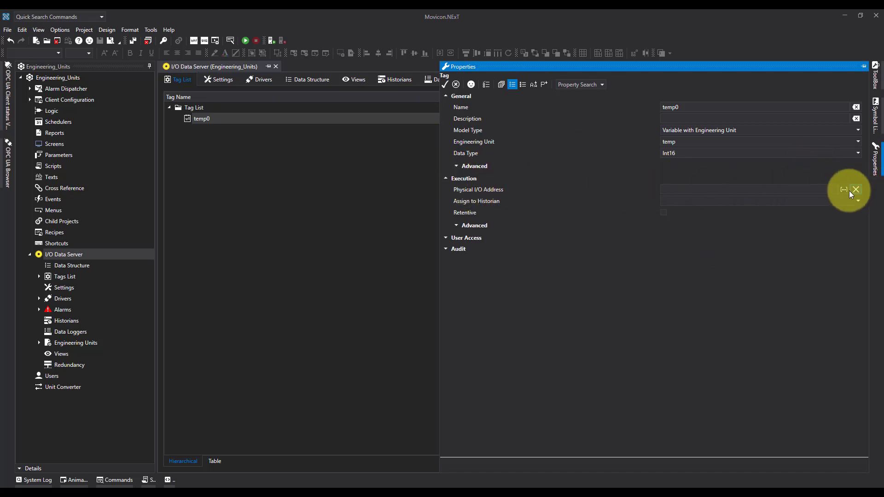
Assign temp0 a Modbus TCP-IP address: Station0, MultipleRegisters, start address 0
click(844, 188)
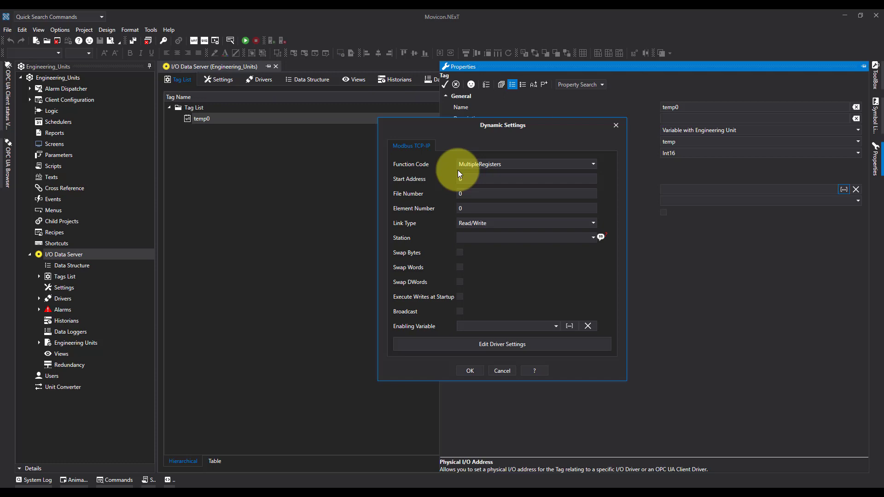
mouse_move(442, 146)
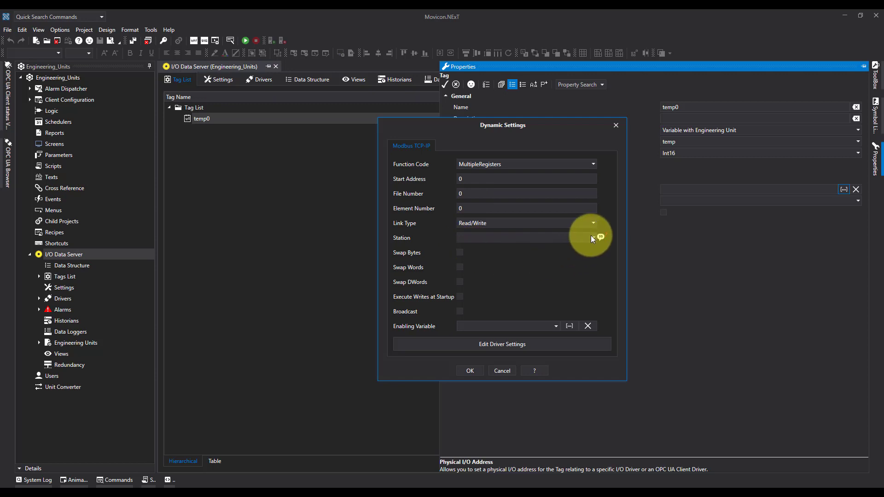
click(591, 238)
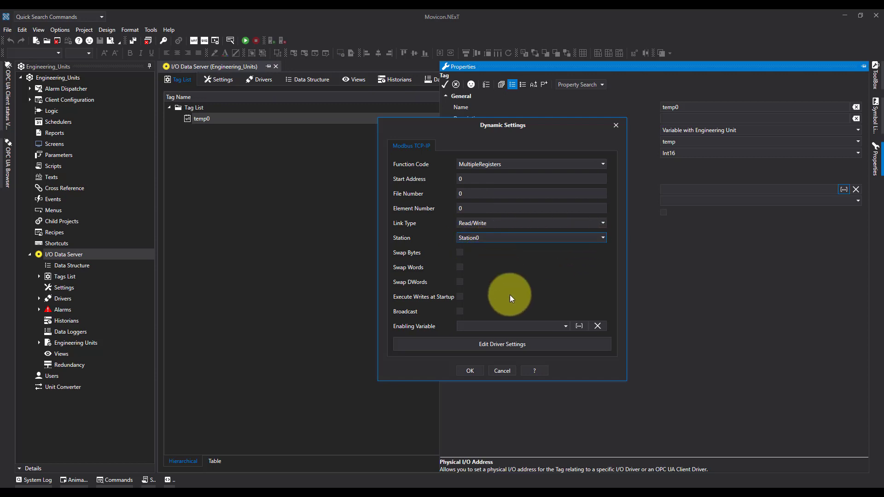
click(469, 370)
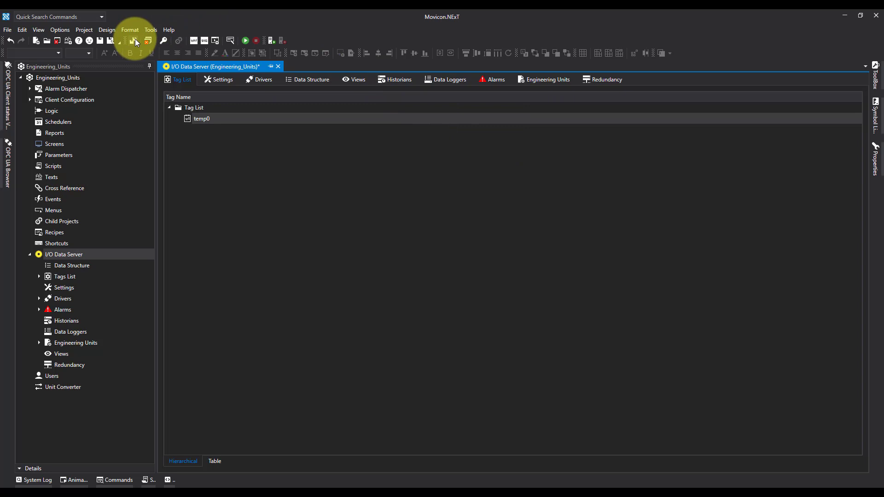
mouse_move(114, 216)
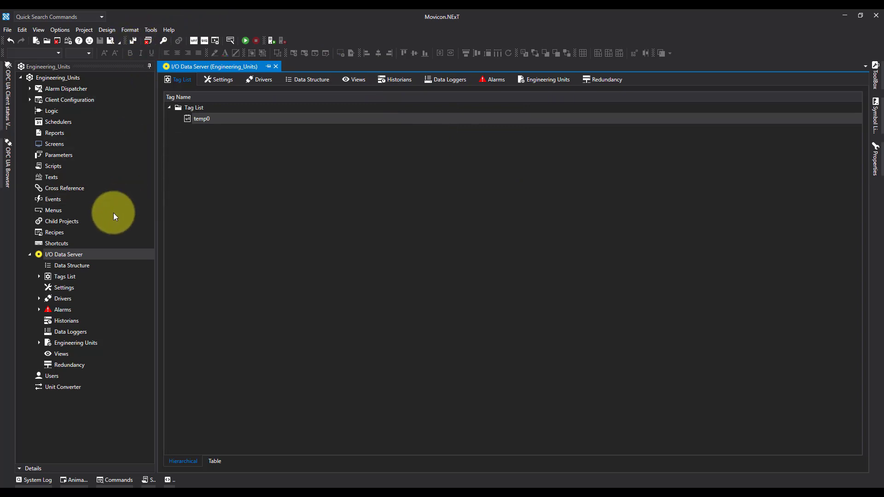
mouse_move(303, 42)
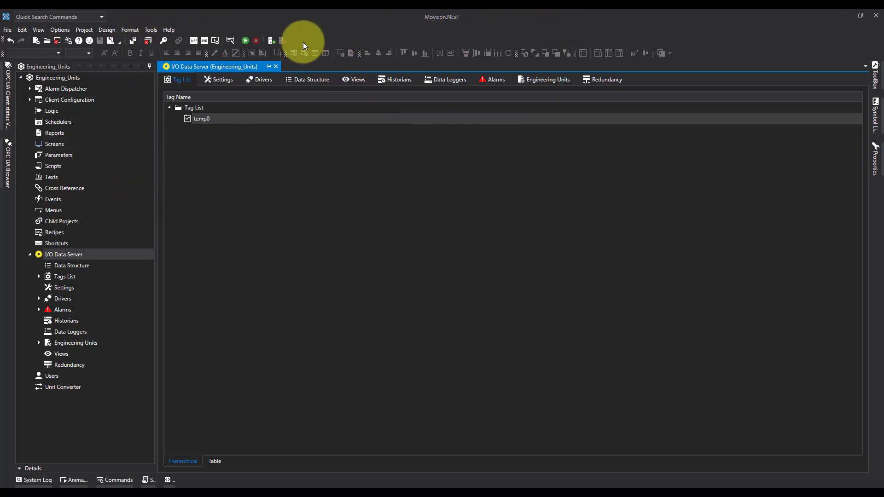
Start the I/O data server and bring up its live data browser
click(223, 79)
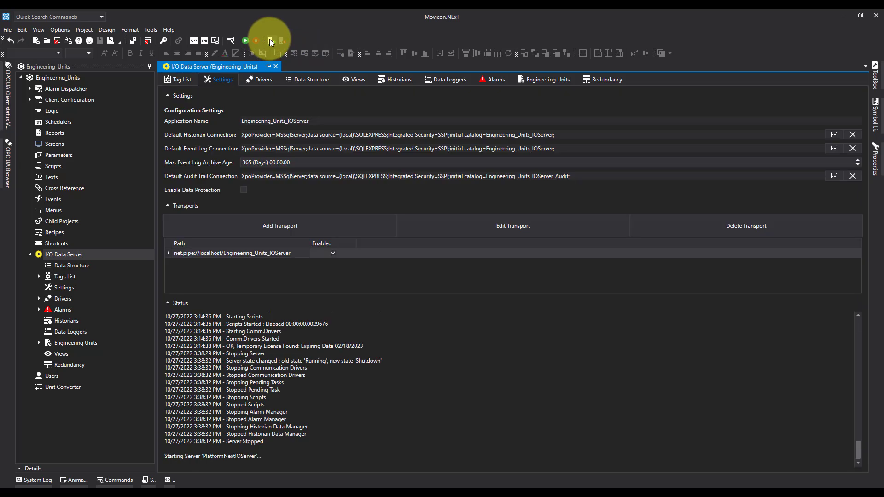
click(245, 41)
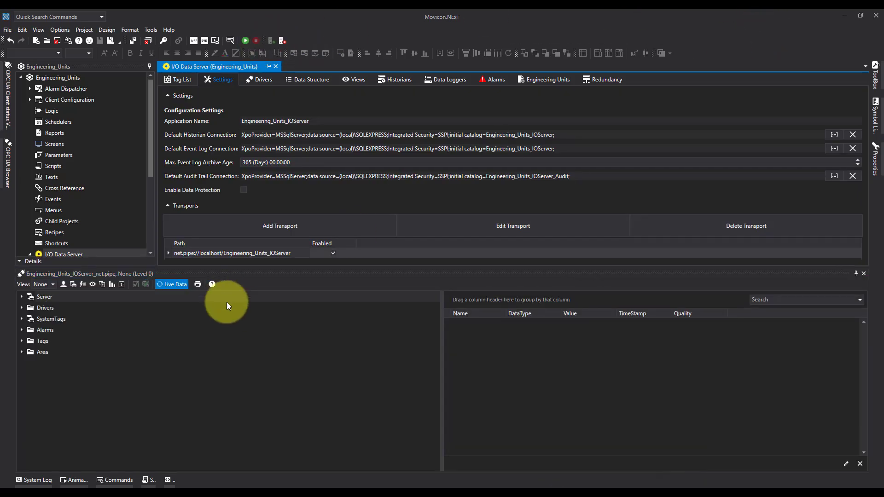
mouse_move(42, 341)
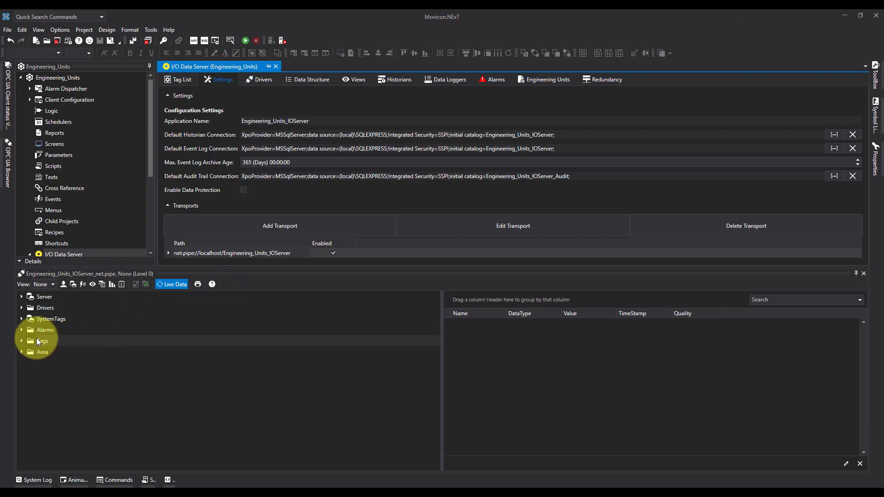
Select temp0 under Tags to see its live value -50 with Good quality
click(42, 341)
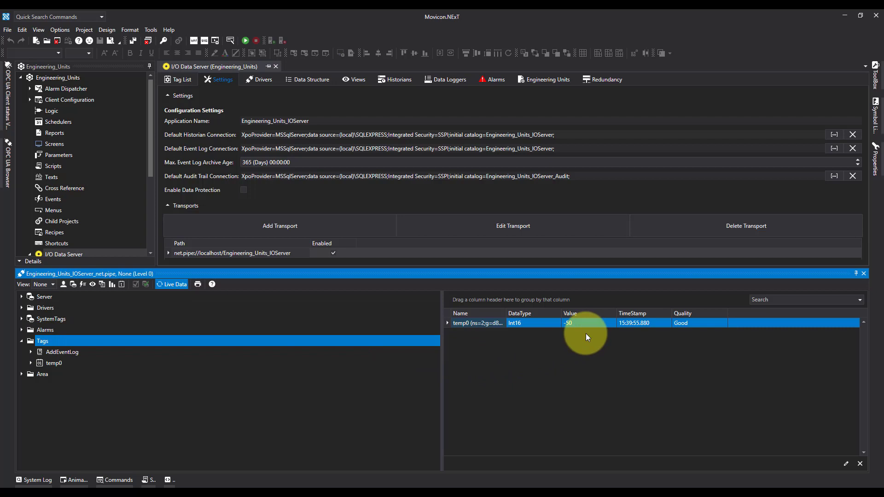
click(570, 313)
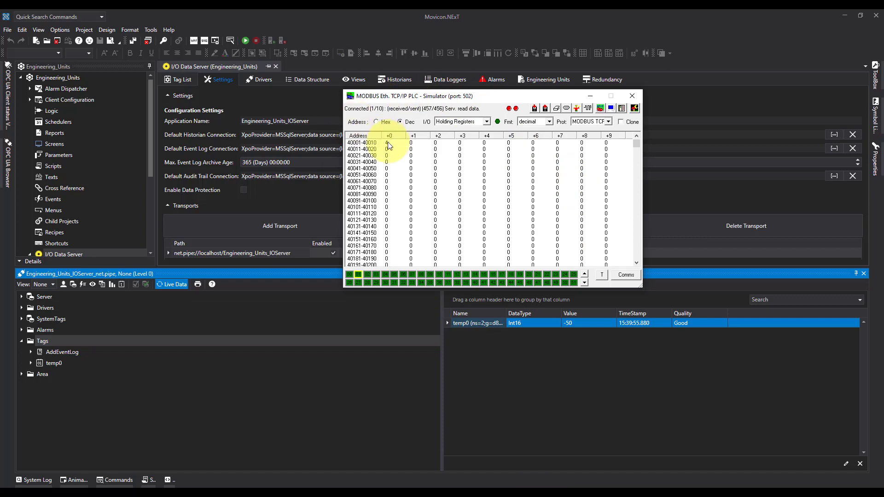
Set simulator holding register 40001 to 20 so temp0 reads 50
double_click(386, 141)
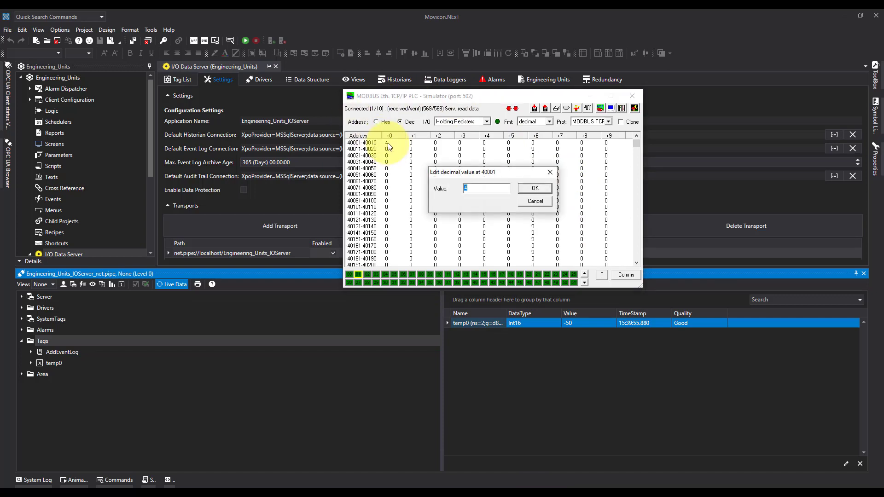
click(533, 188)
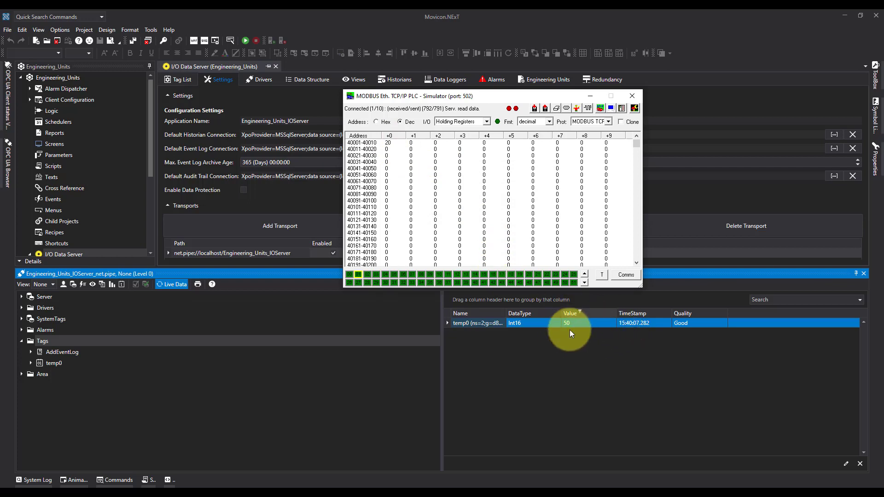
mouse_move(563, 275)
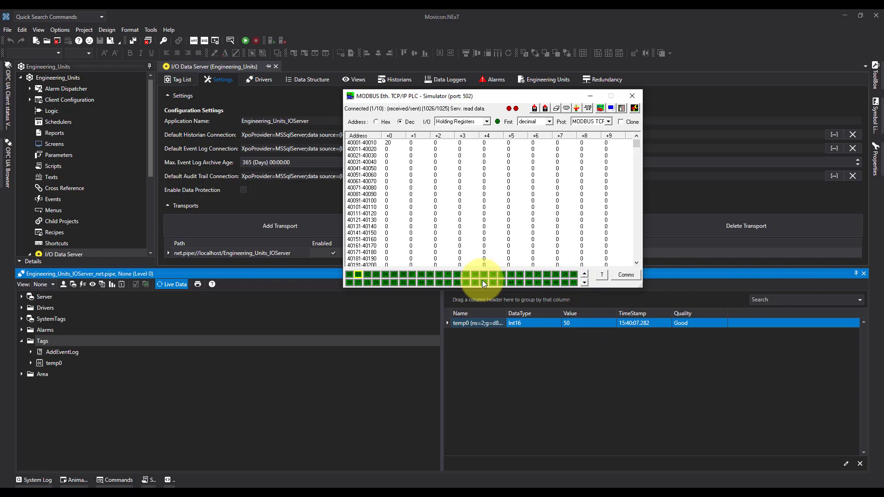
mouse_move(485, 282)
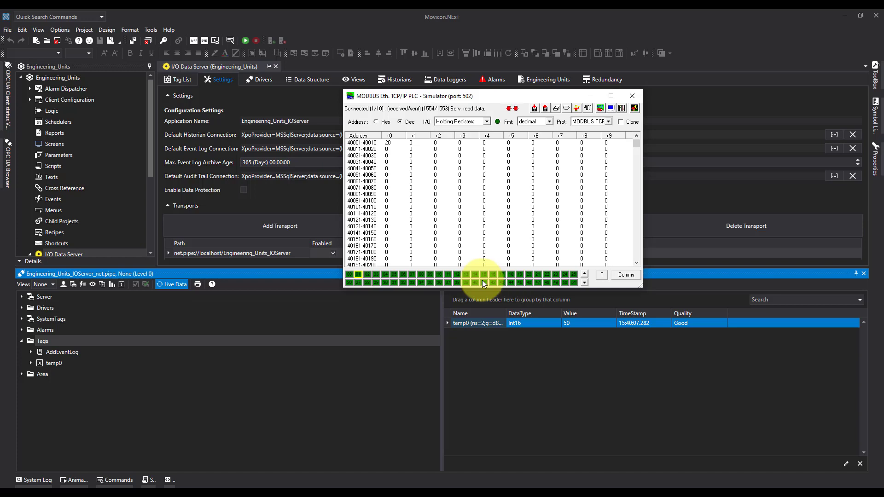
mouse_move(645, 194)
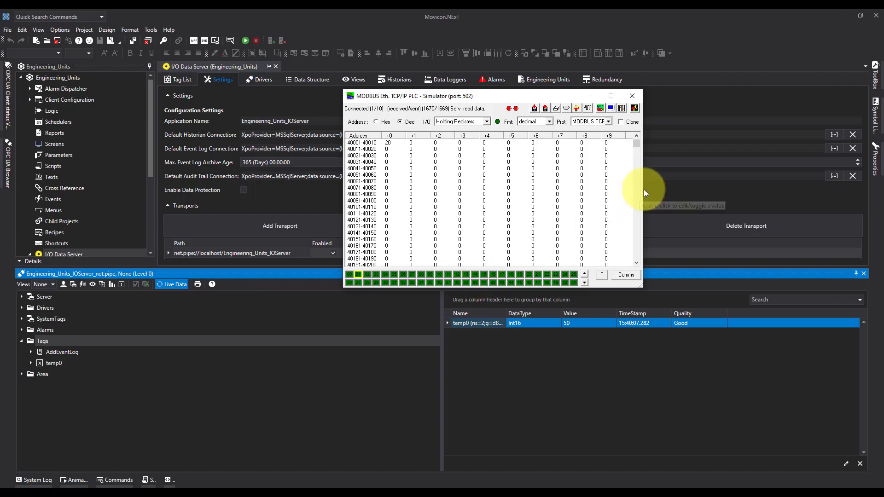